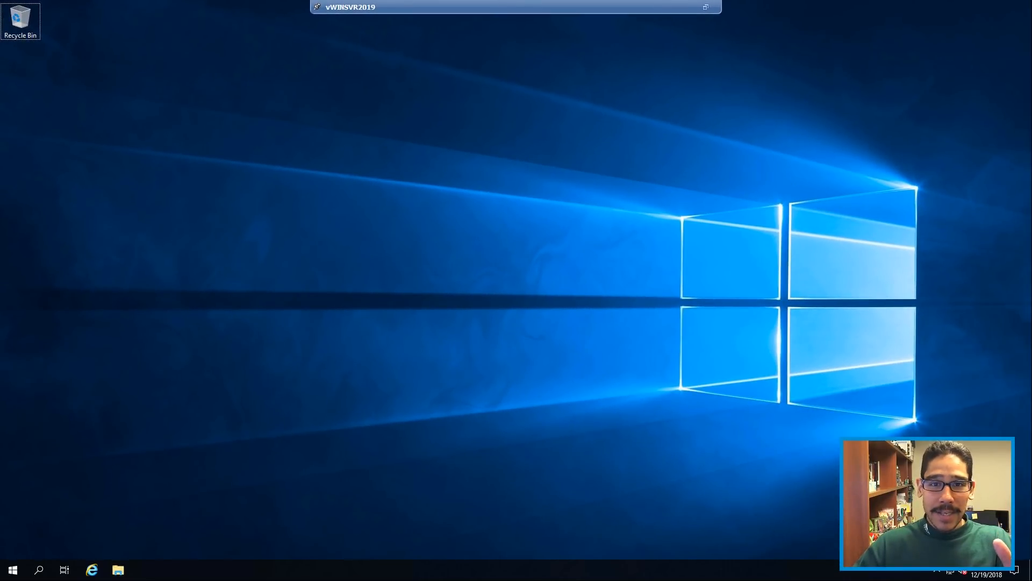
# Launch Server Manager from Start and begin adding roles and features via Manage.
pyautogui.click(12, 570)
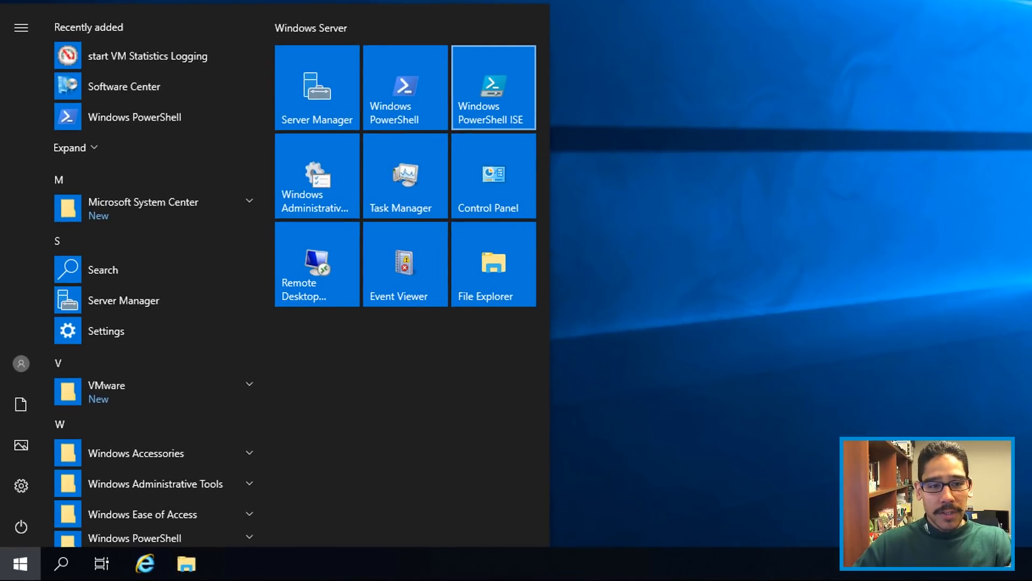
pyautogui.click(316, 86)
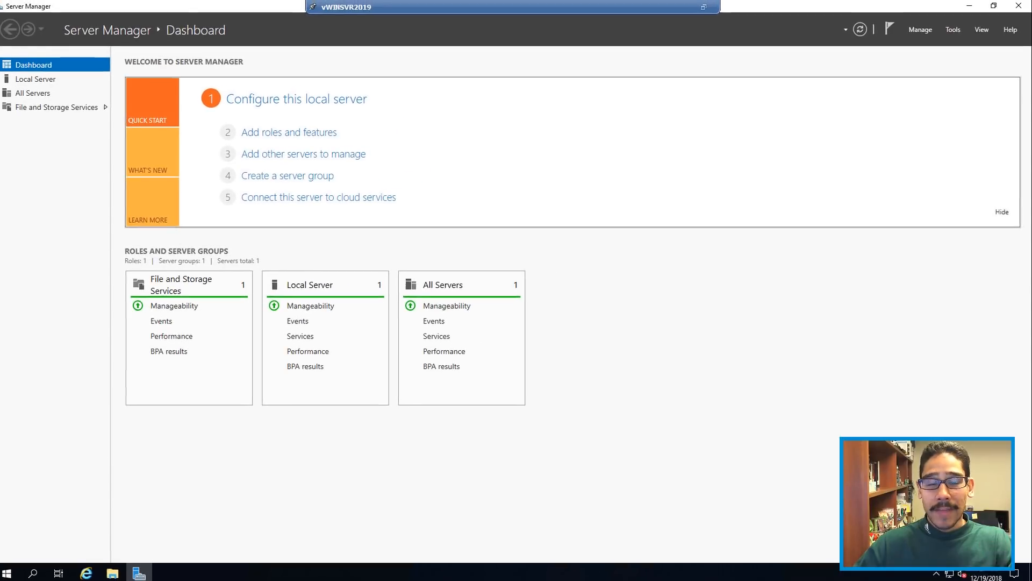
pyautogui.click(920, 30)
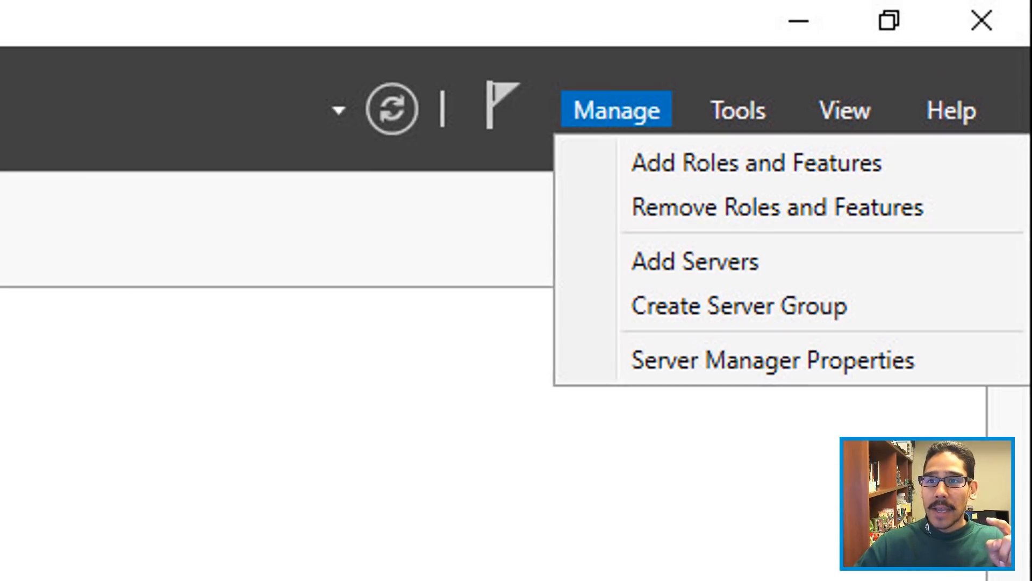
pyautogui.click(756, 163)
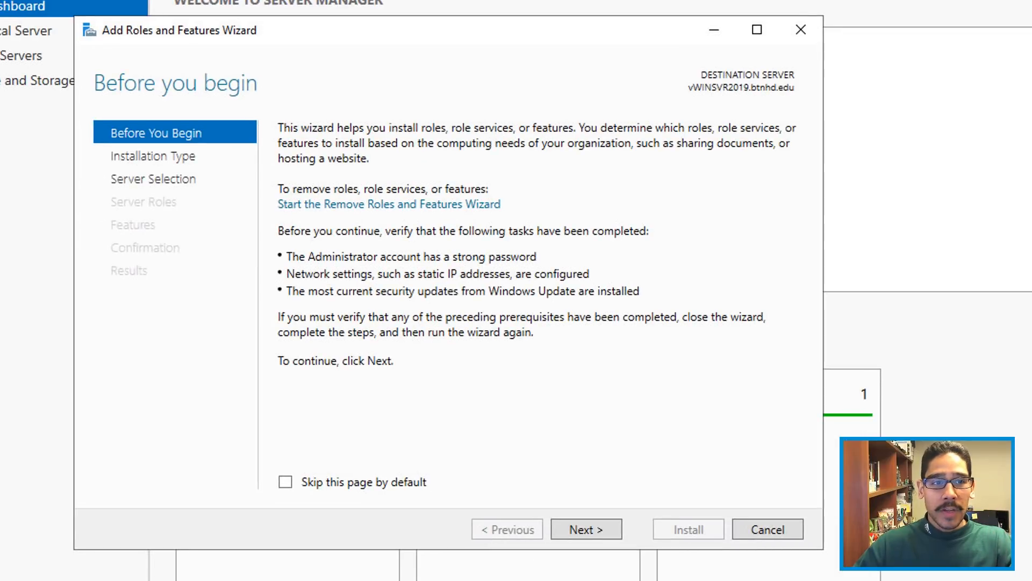
# Continue past Before You Begin keeping role-based installation to reach Server Roles.
pyautogui.click(585, 529)
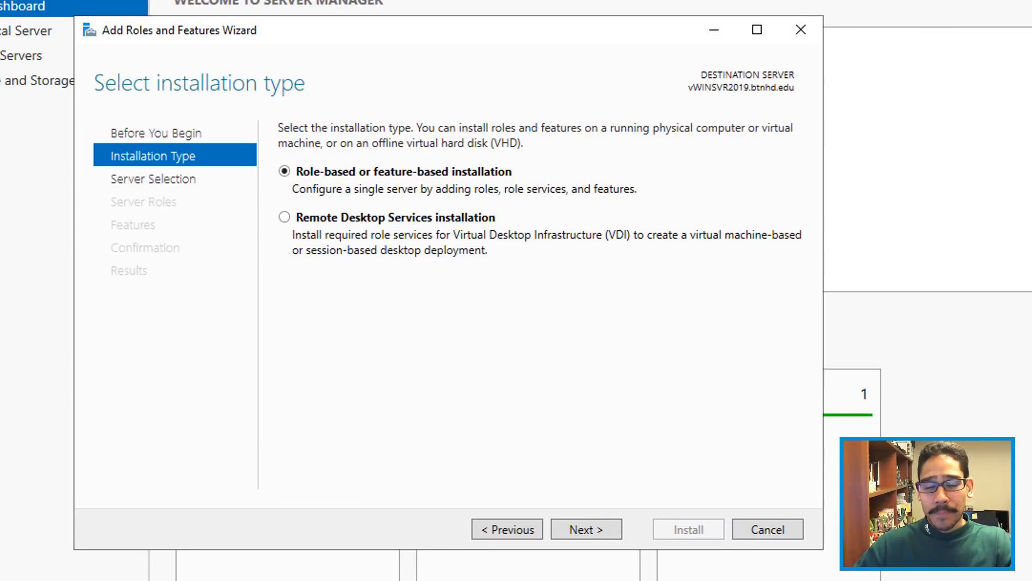
pyautogui.click(585, 529)
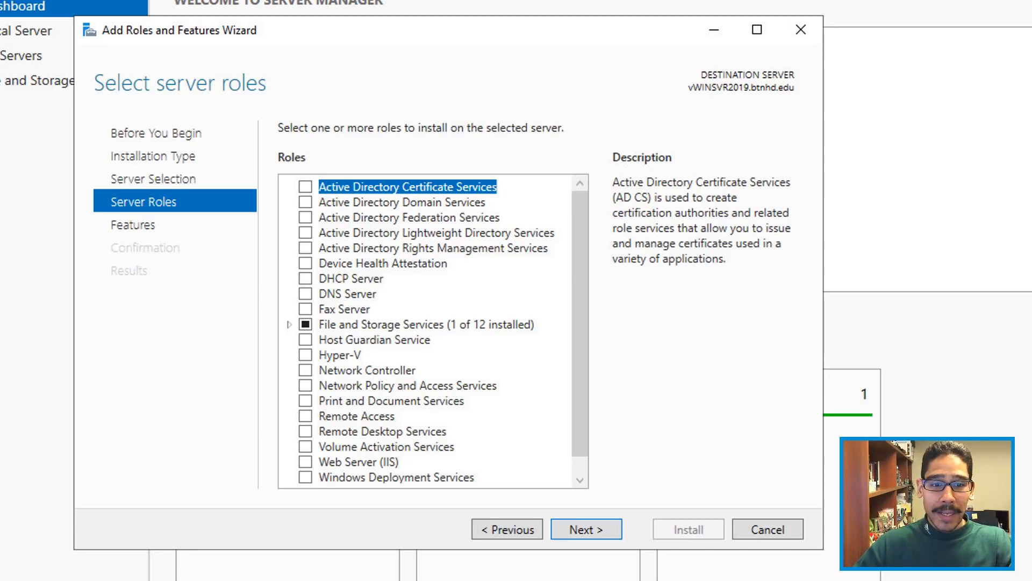
# Select the IP Address Management (IPAM) Server feature and accept its required features.
pyautogui.click(585, 529)
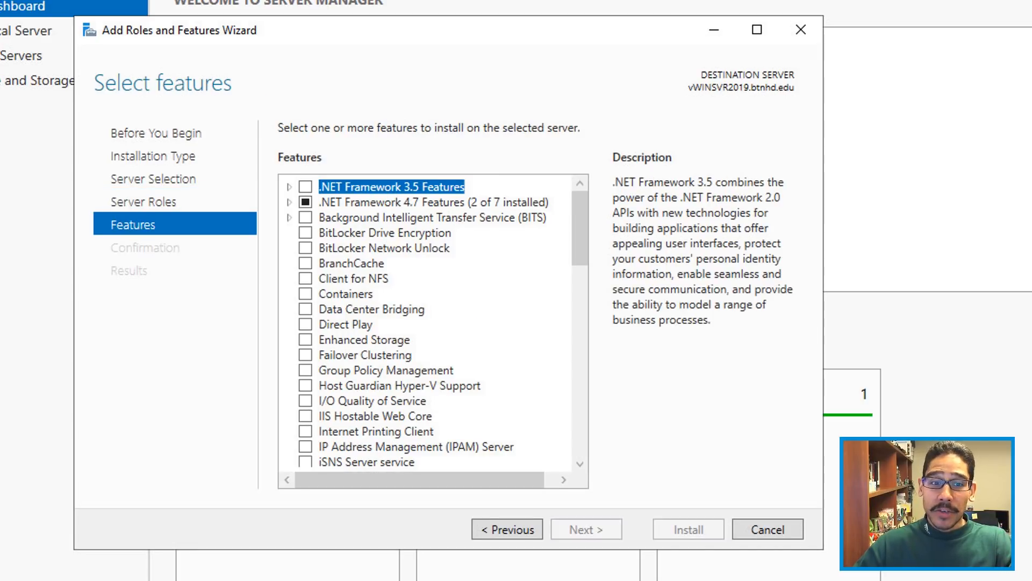
pyautogui.click(416, 446)
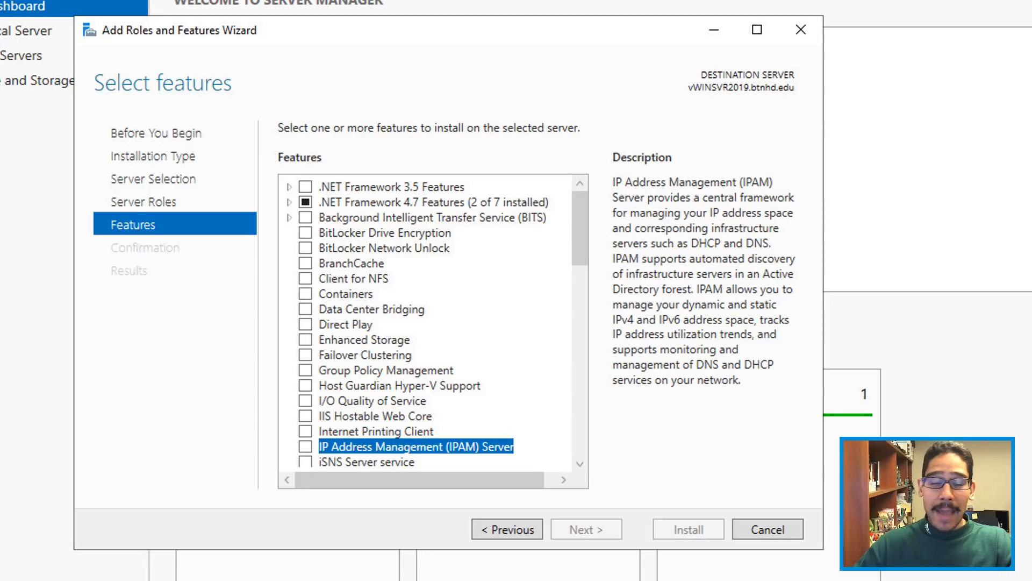
pyautogui.click(305, 446)
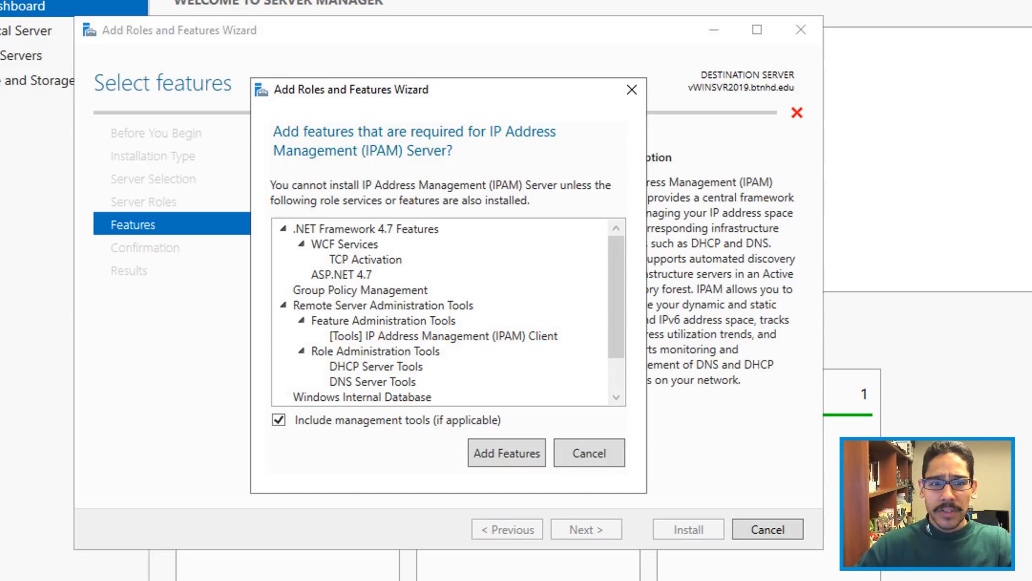
pyautogui.click(506, 453)
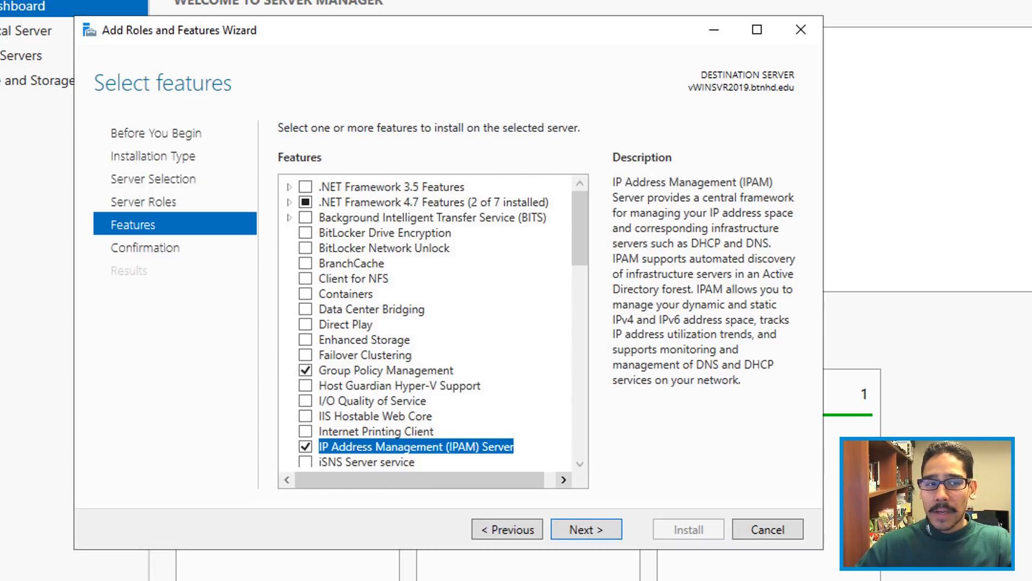
# Allow automatic restarts if required and install the selected IPAM feature.
pyautogui.click(585, 529)
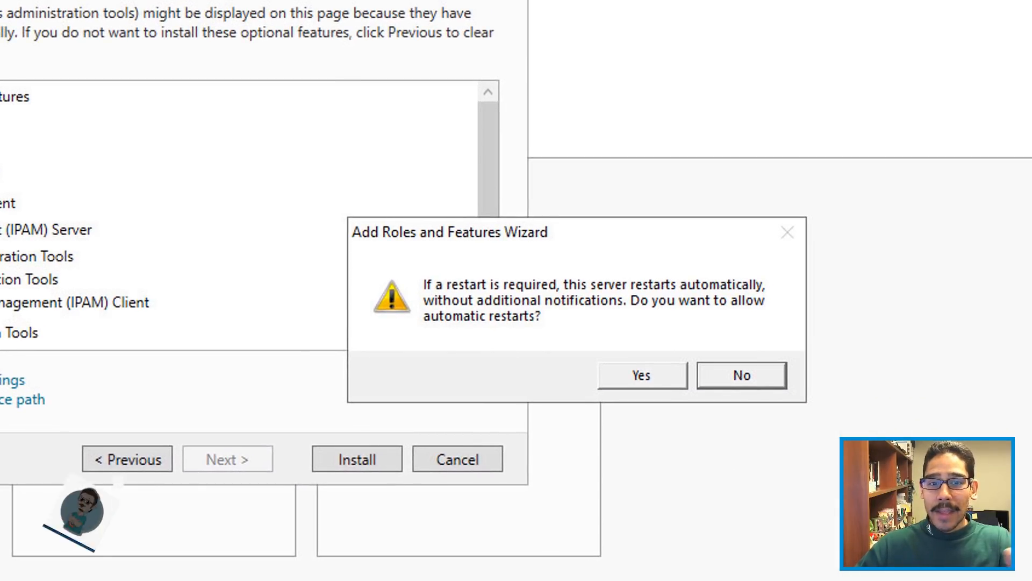
pyautogui.click(640, 374)
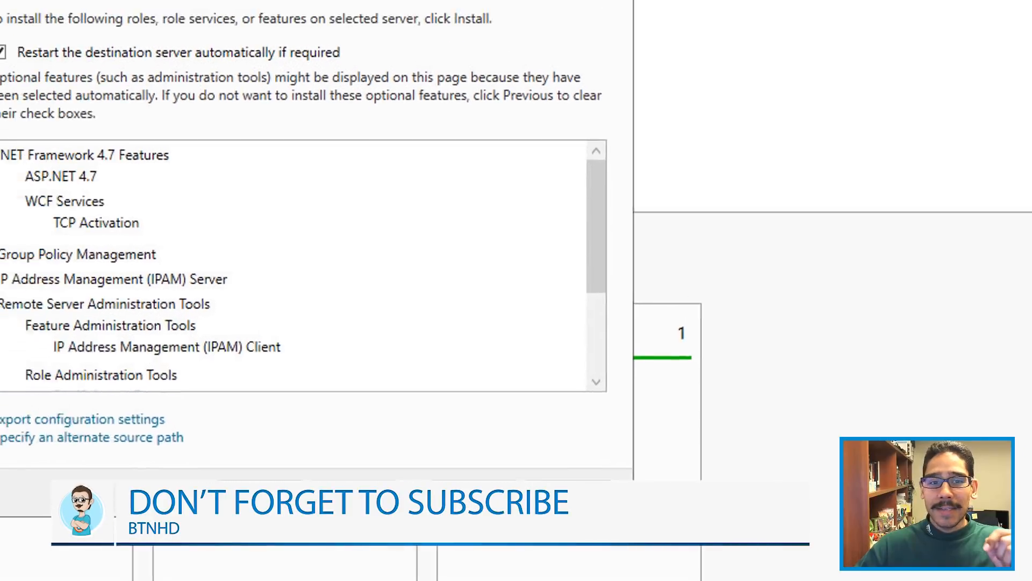
pyautogui.click(667, 550)
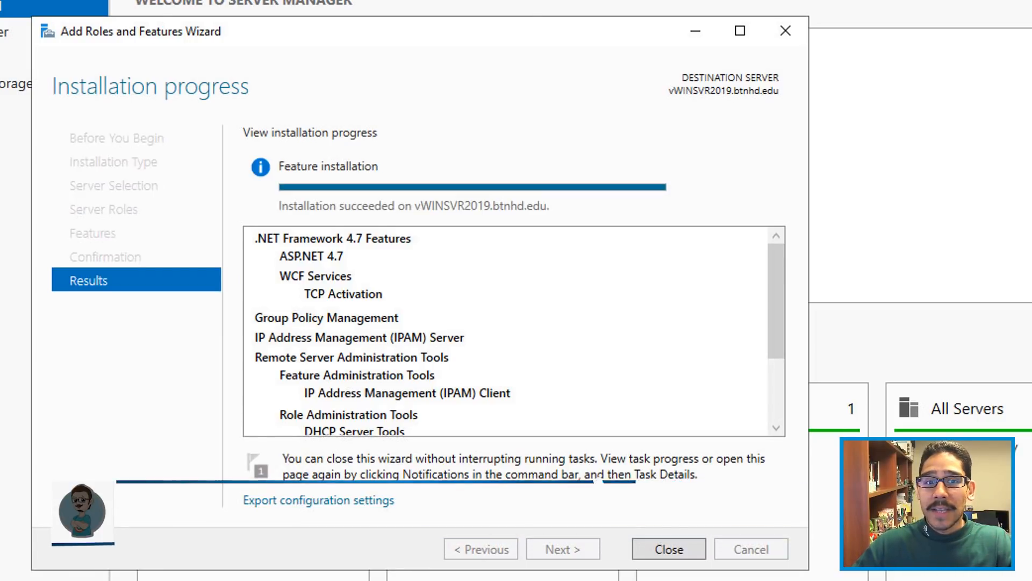
pyautogui.click(668, 548)
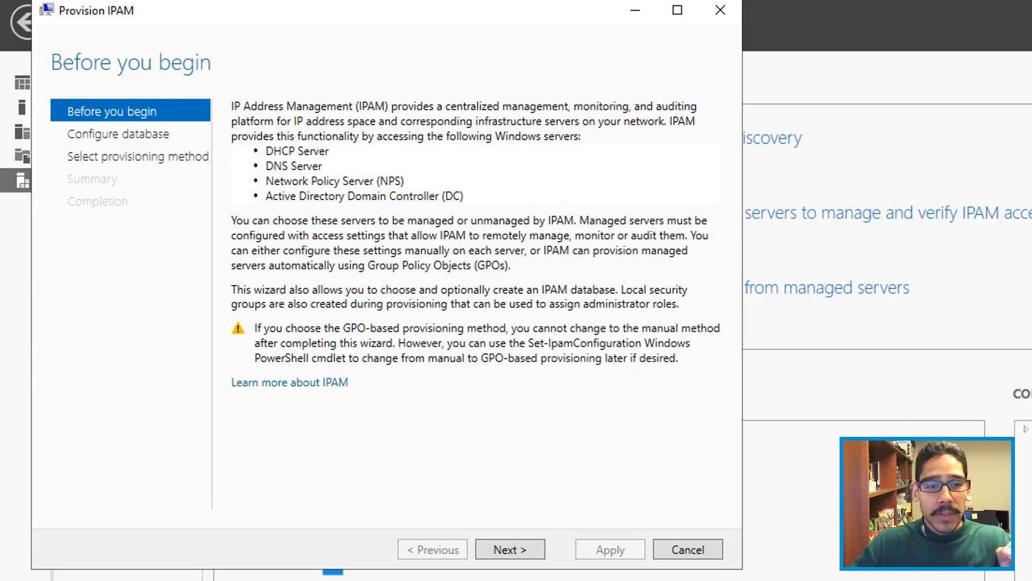
# Keep Windows Internal Database and choose Group Policy Based provisioning with GPO prefix BTNHDIPAM.
pyautogui.click(509, 549)
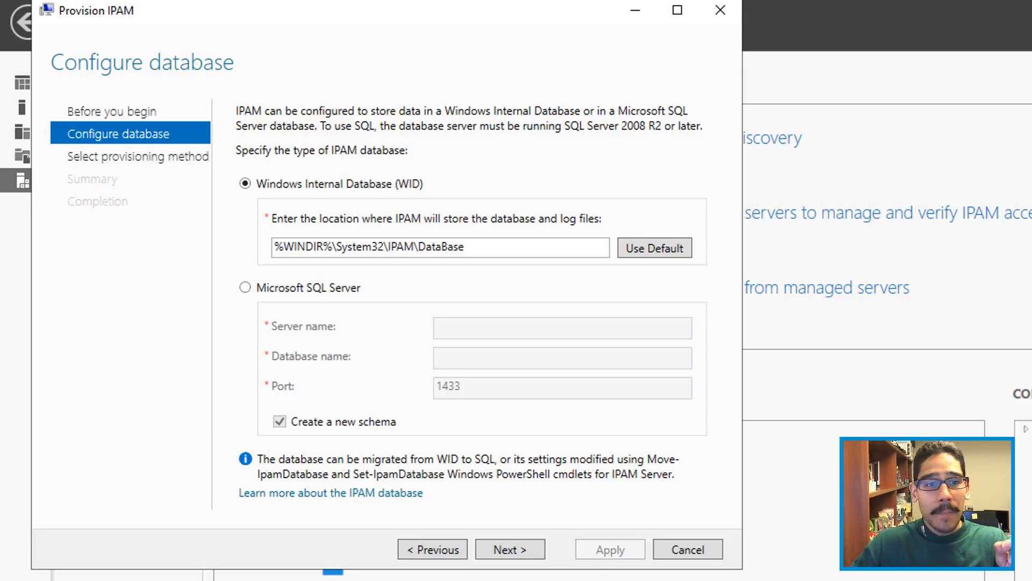
pyautogui.click(509, 549)
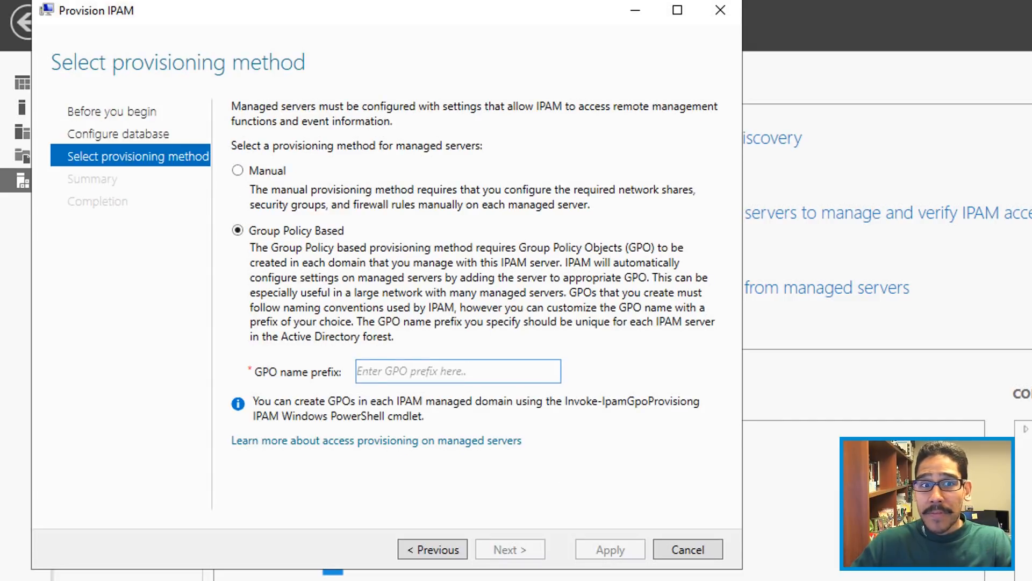
pyautogui.write('BTNHDIPAM')
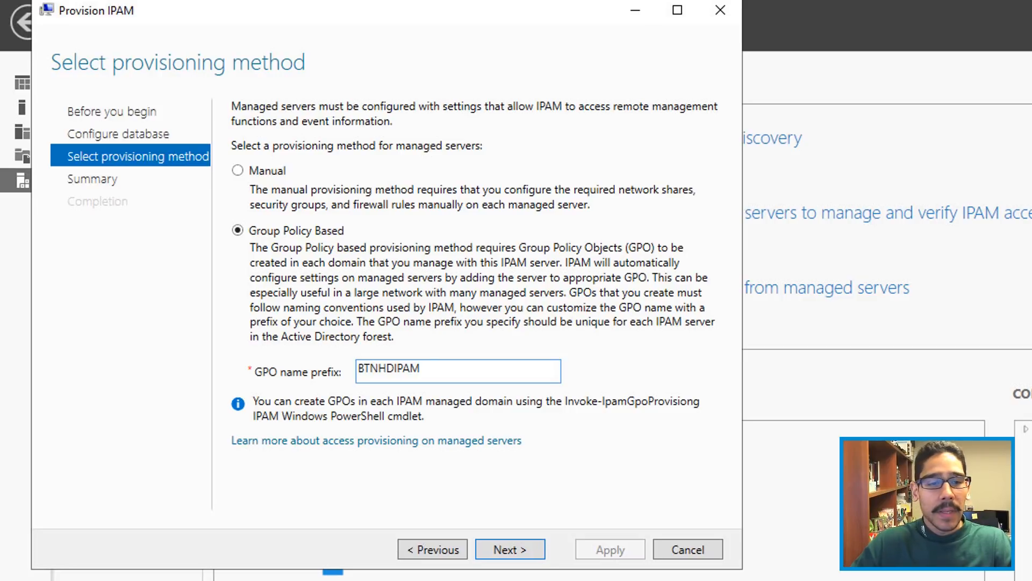
# Review the summary and apply the IPAM provisioning settings.
pyautogui.click(509, 549)
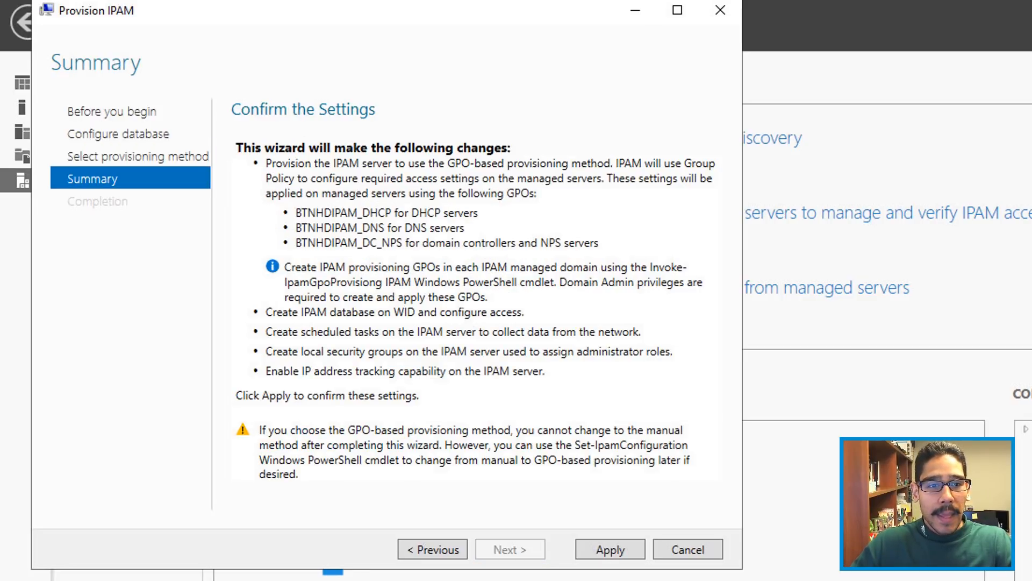
pyautogui.click(608, 550)
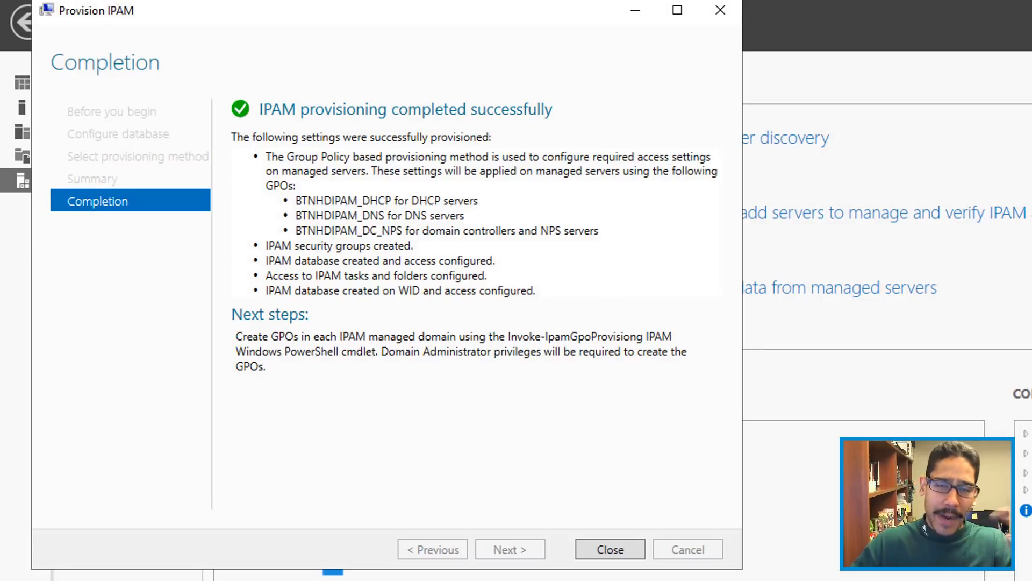
pyautogui.click(609, 549)
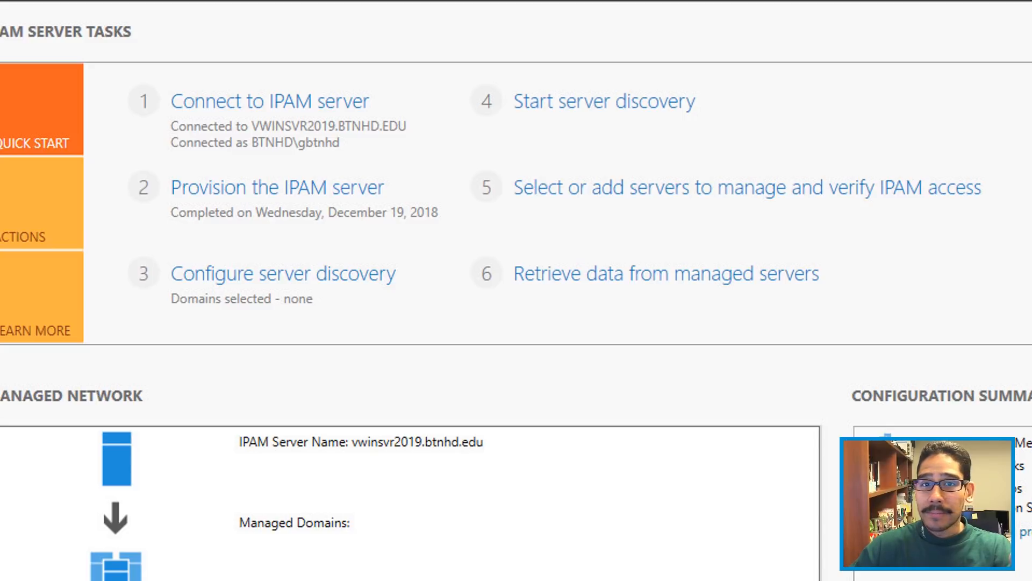
# Configure server discovery, fetch available forests and dismiss the background task notice.
pyautogui.click(283, 273)
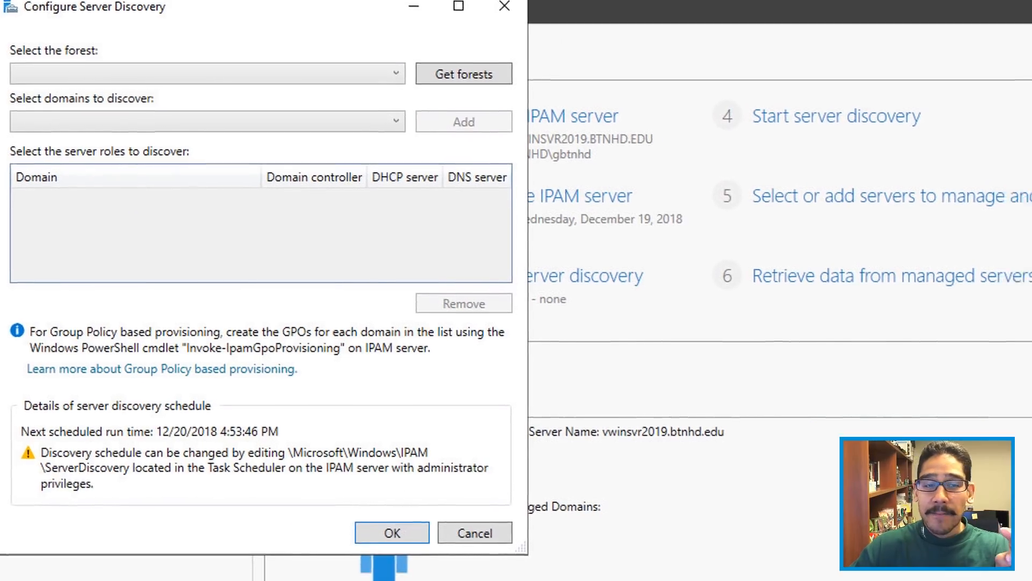
pyautogui.click(463, 73)
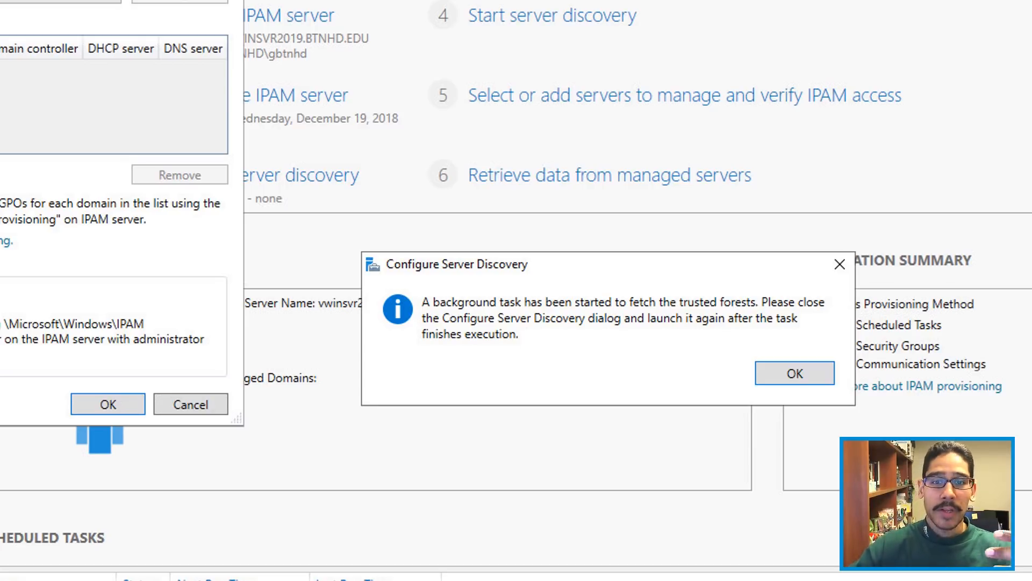
pyautogui.click(794, 373)
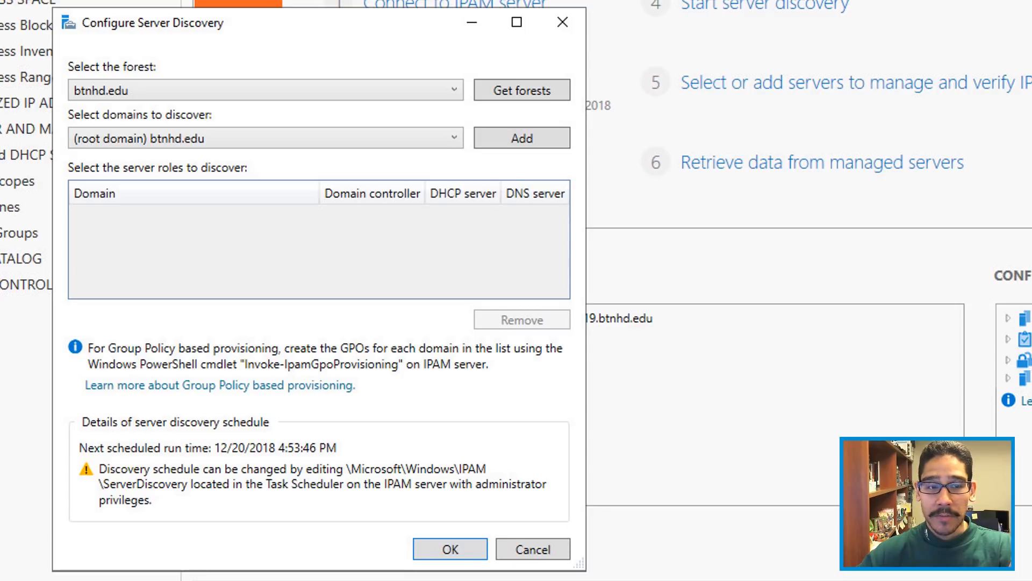
# Add the btnhd.edu root domain for discovery and save the settings.
pyautogui.click(521, 138)
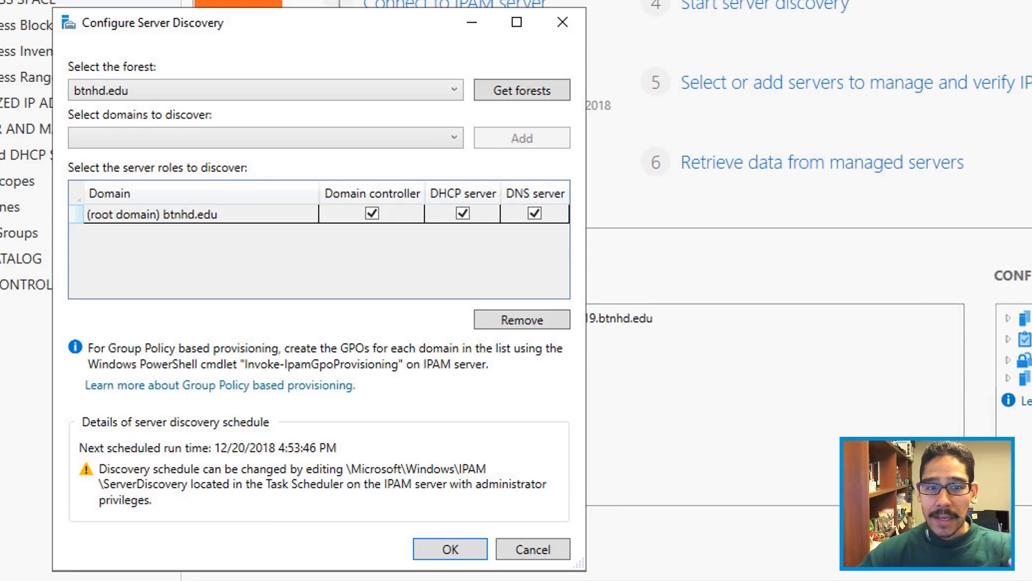
pyautogui.click(450, 548)
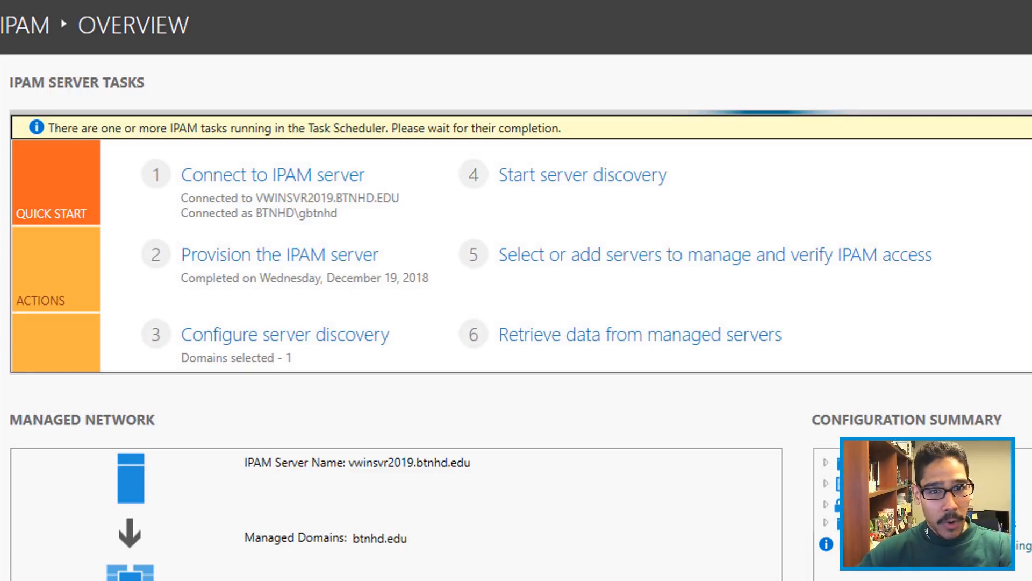
# Go to the server inventory listing discovered servers to manage and verify IPAM access.
pyautogui.click(582, 170)
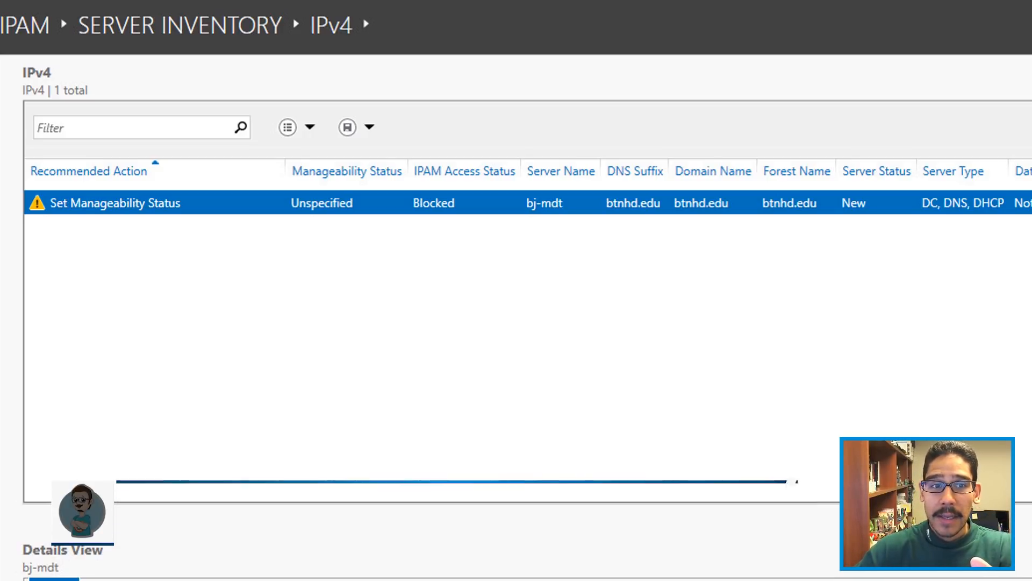
# Retrieve all server data from the managed server bj-mdt.
pyautogui.rightClick(329, 330)
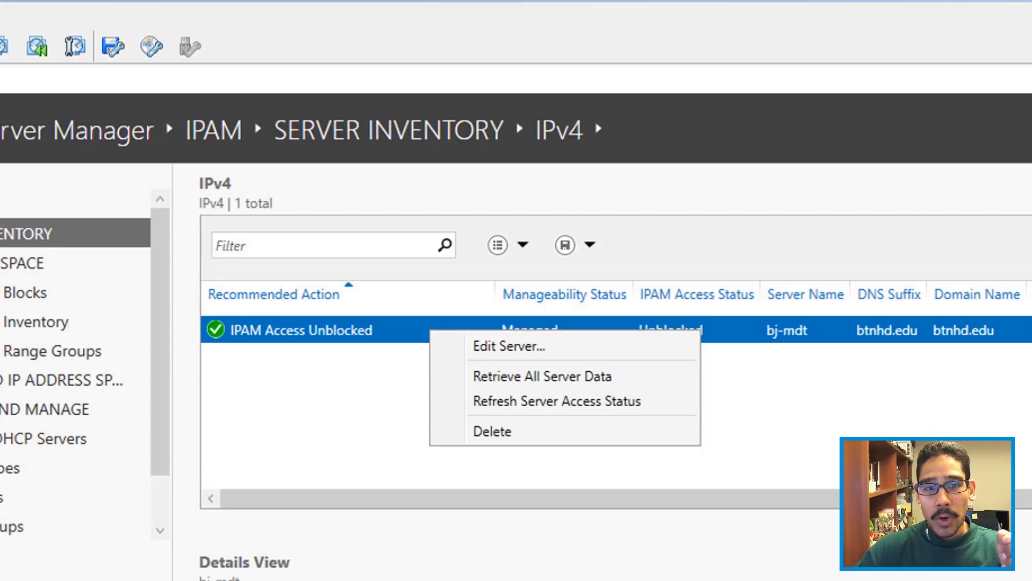
pyautogui.click(509, 346)
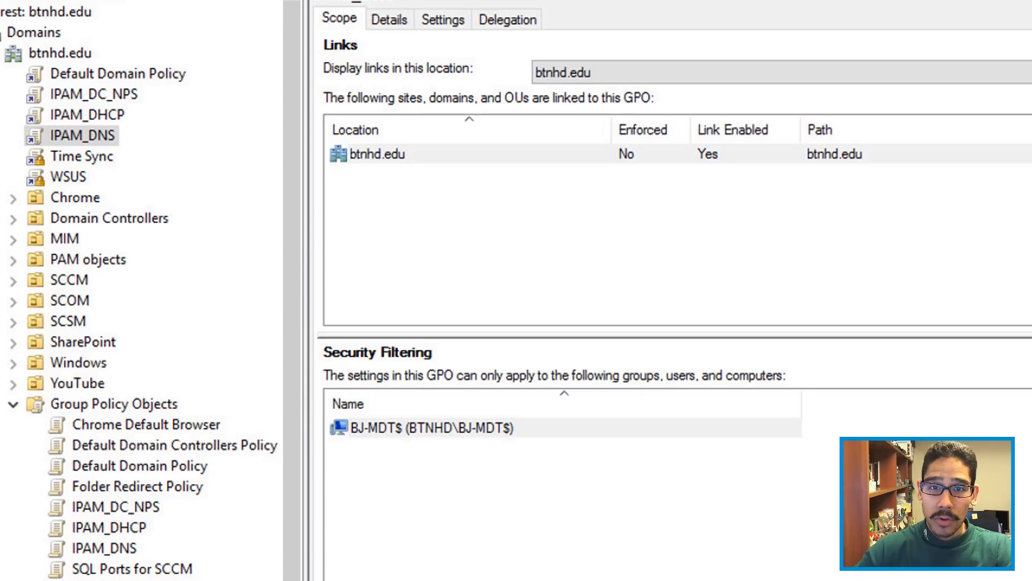
# Review the Delegation of IPAM_DNS and IPAM_DHCP policies filtered to BJ-MDT$.
pyautogui.click(508, 19)
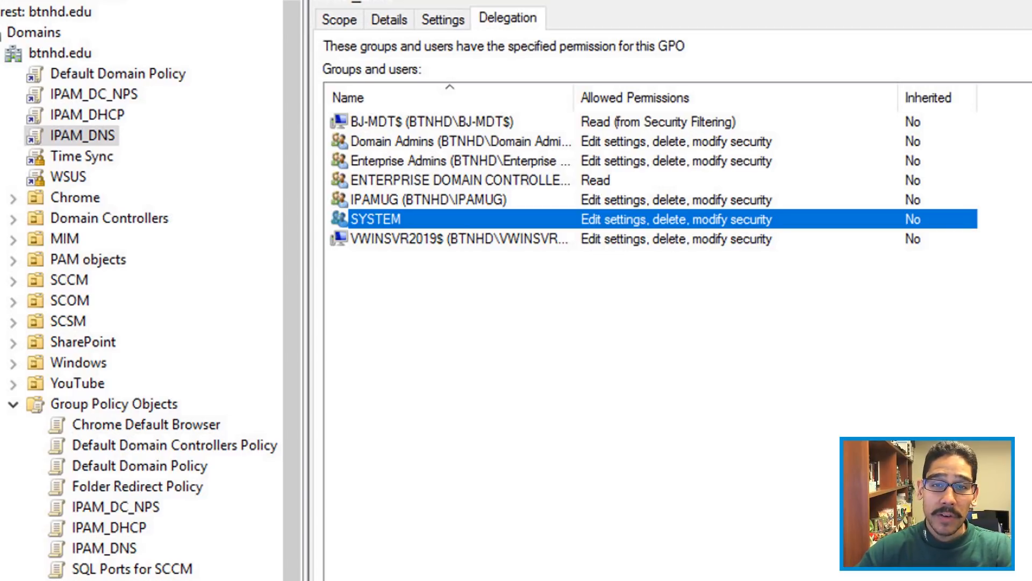
pyautogui.click(87, 114)
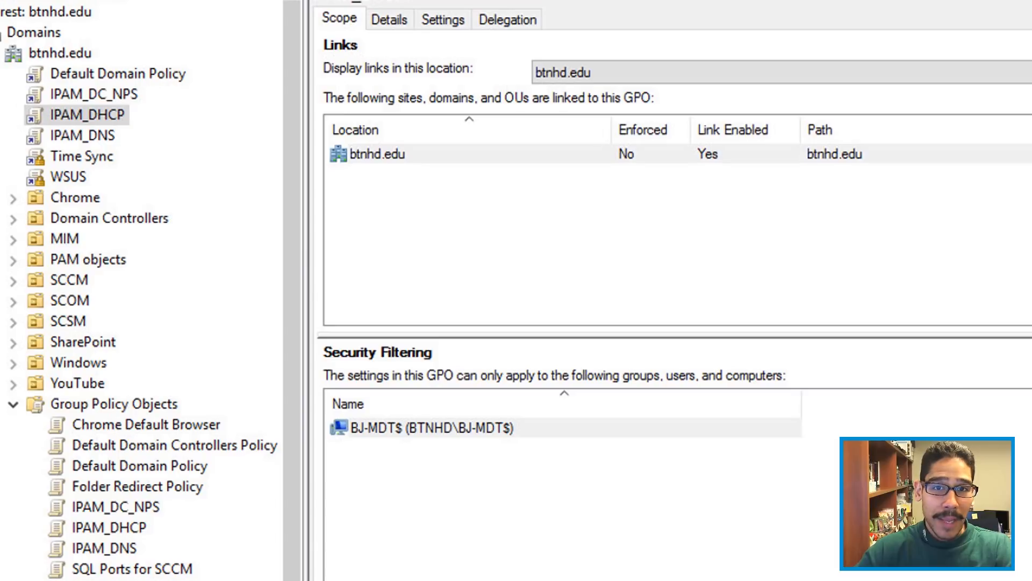
pyautogui.click(506, 19)
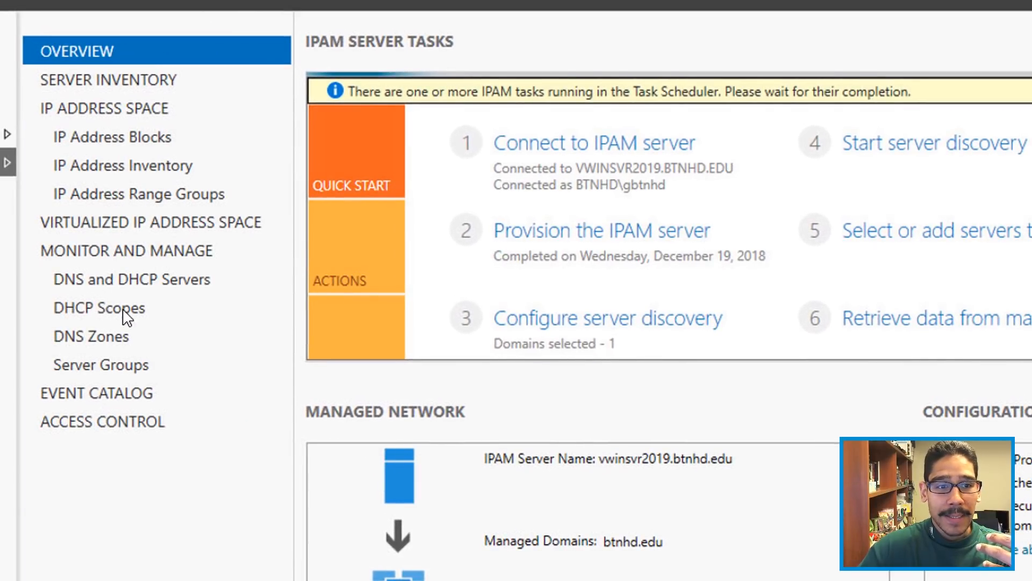
pyautogui.moveTo(670, 267)
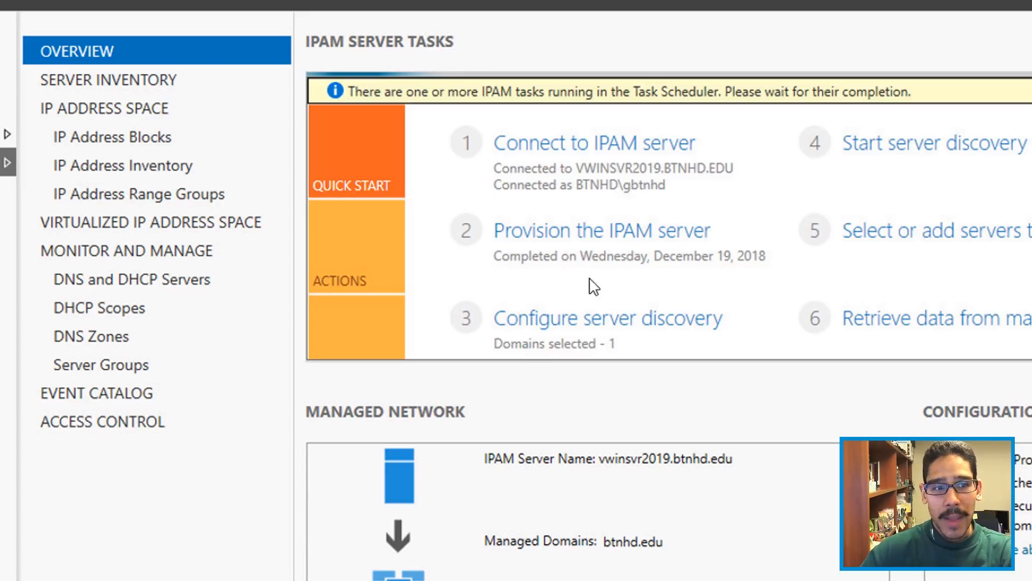
pyautogui.moveTo(104, 329)
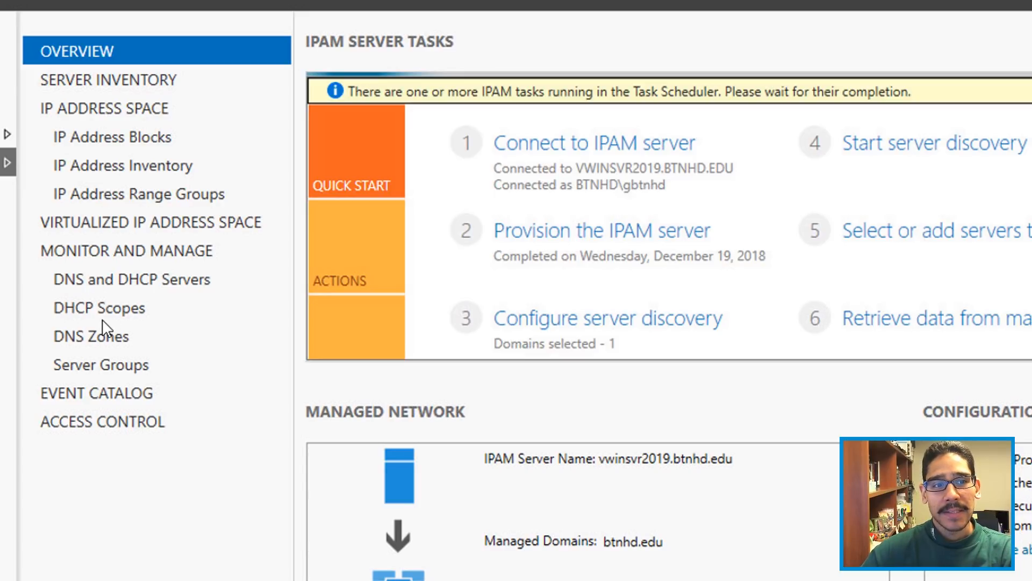
pyautogui.moveTo(102, 381)
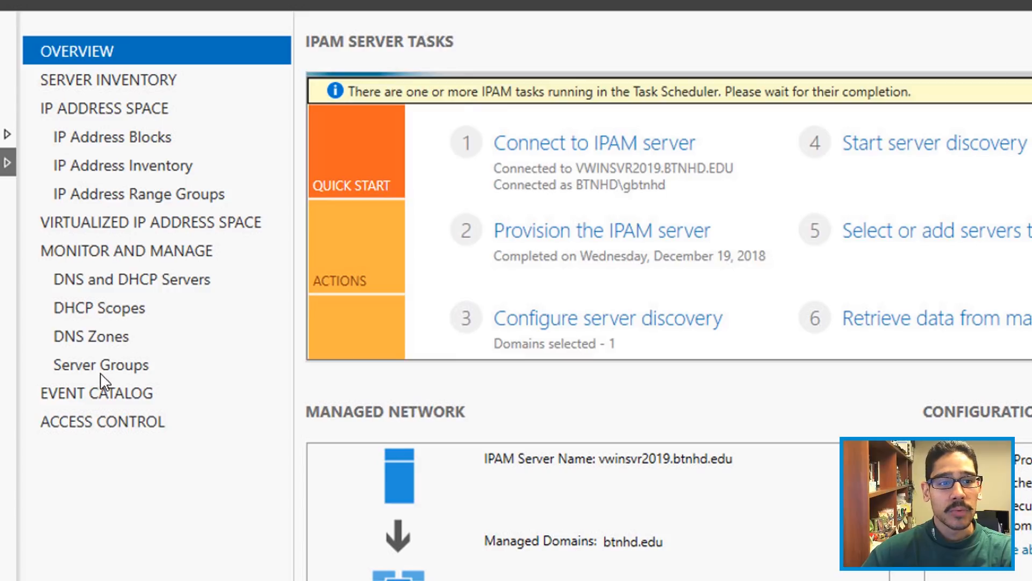
pyautogui.moveTo(127, 409)
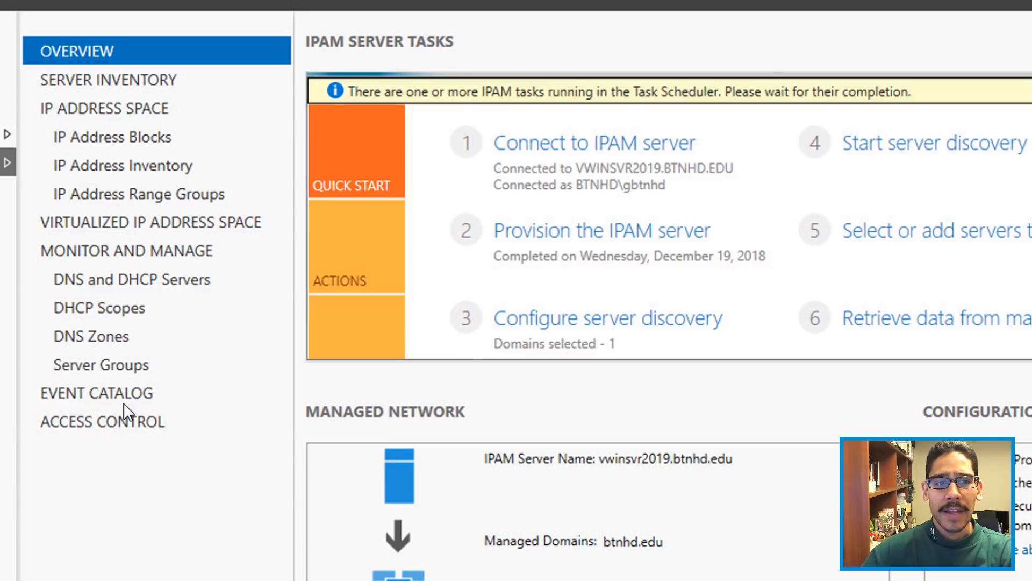
pyautogui.moveTo(111, 183)
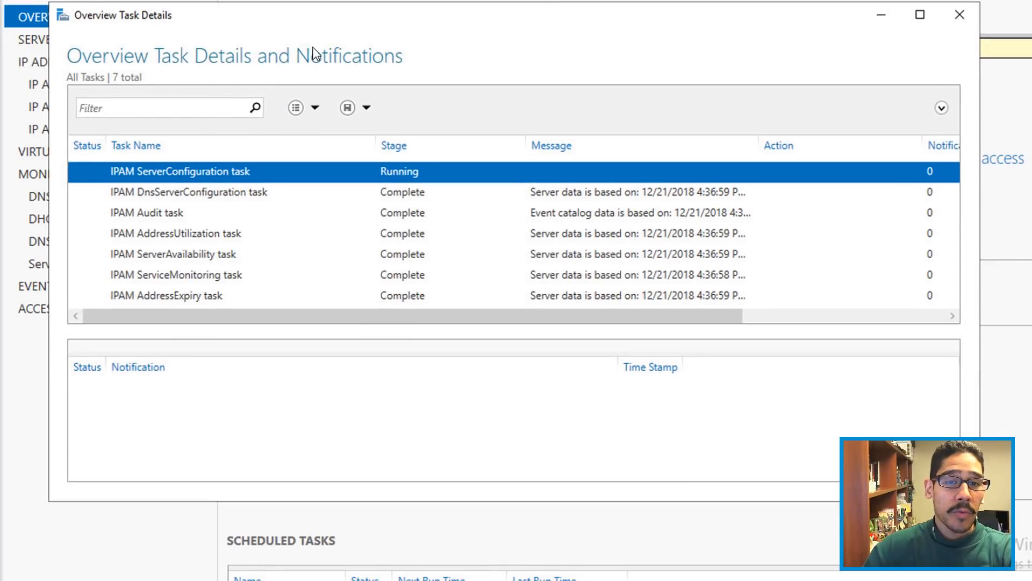
pyautogui.moveTo(333, 252)
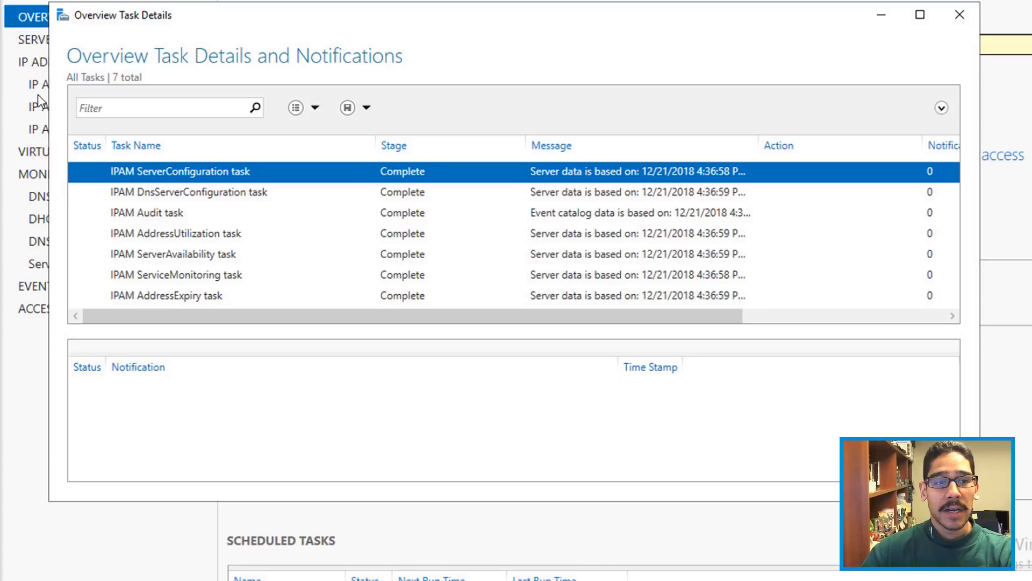
pyautogui.moveTo(69, 87)
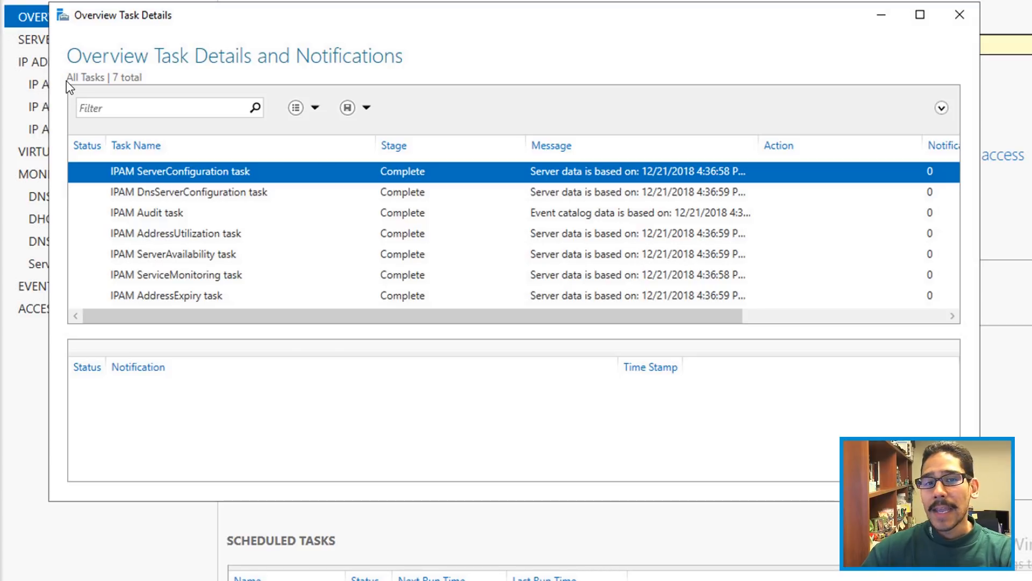